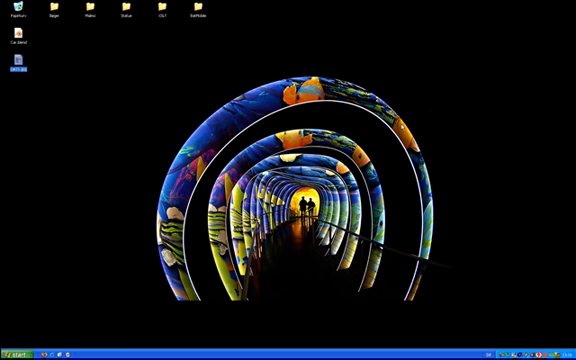
Launch Blender and start adding a UV sphere with 32 segments and 32 rings
{"action": "left_click", "coordinate": [20, 352]}
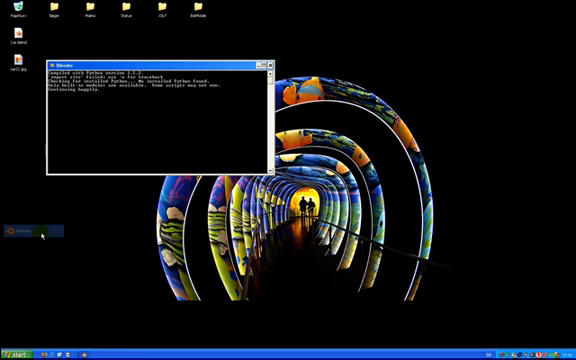
{"action": "left_click", "coordinate": [30, 228]}
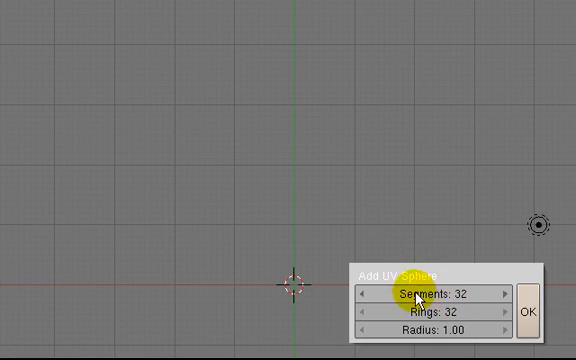
Confirm the 32-segment UV sphere so it is added to the scene
{"action": "left_click", "coordinate": [530, 312]}
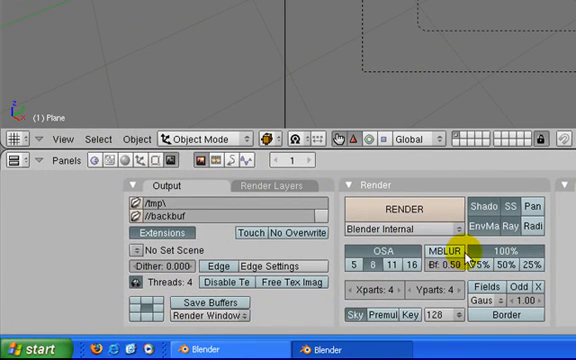
Set the render engine to YafRay and render the sphere on the plane
{"action": "left_click", "coordinate": [398, 212]}
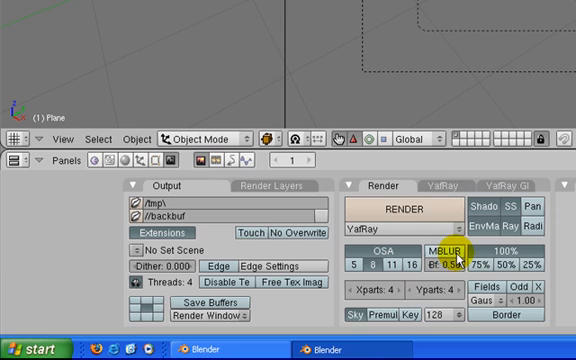
{"action": "left_click", "coordinate": [452, 182]}
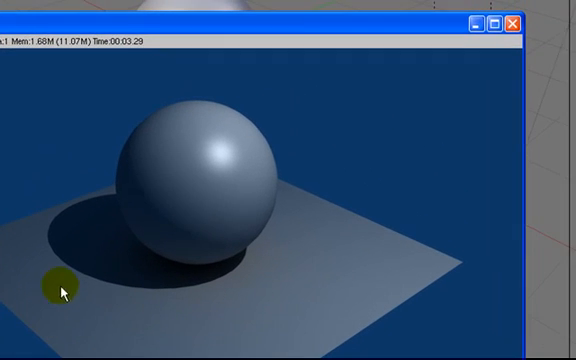
{"action": "mouse_move", "coordinate": [514, 18]}
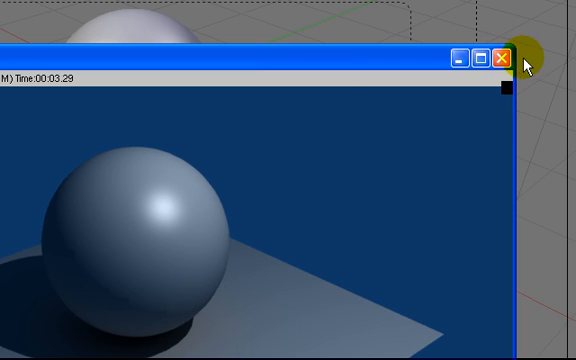
Close the YafRay render result window
{"action": "left_click", "coordinate": [504, 58]}
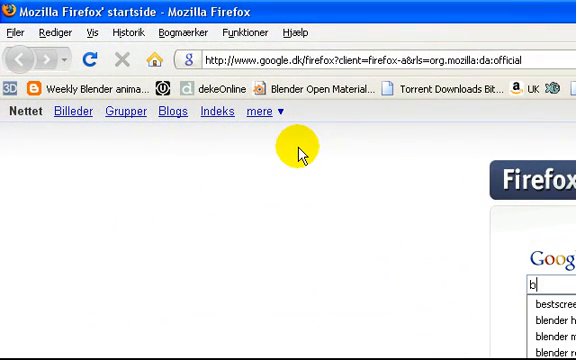
Enter the HDRI download query into Google's search box
{"action": "type", "text": "lender"}
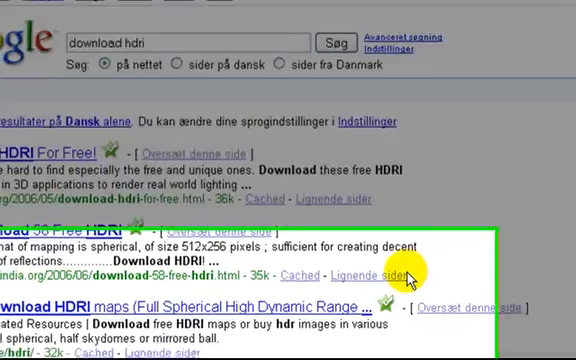
Scroll through the Google results for free HDRI download sites
{"action": "scroll", "scroll_direction": "down", "scroll_amount": 3}
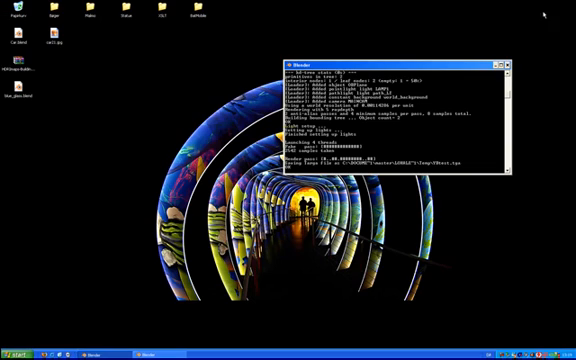
Bring Blender back to the front from the Windows taskbar
{"action": "right_click", "coordinate": [10, 58]}
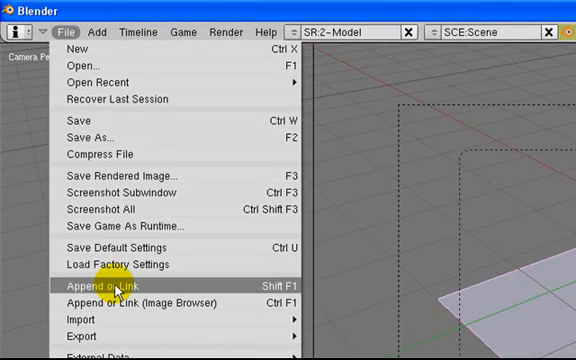
Append the ready-made Sphere object from the other .blend file
{"action": "left_click", "coordinate": [112, 288]}
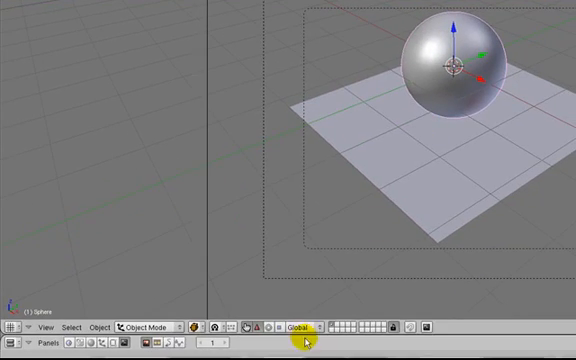
Assign an existing glossy blue material from the file to the sphere
{"action": "left_click", "coordinate": [148, 228]}
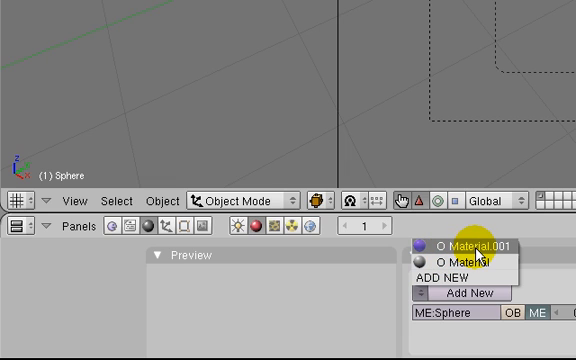
{"action": "left_click", "coordinate": [452, 244]}
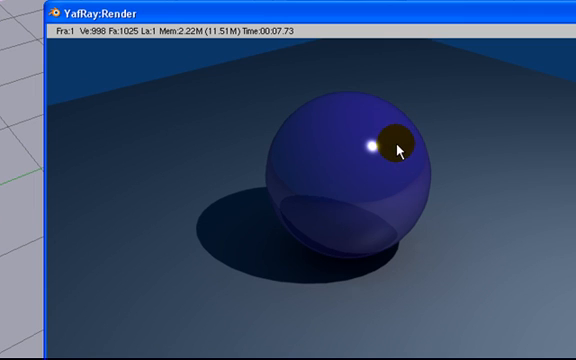
{"action": "mouse_move", "coordinate": [310, 160]}
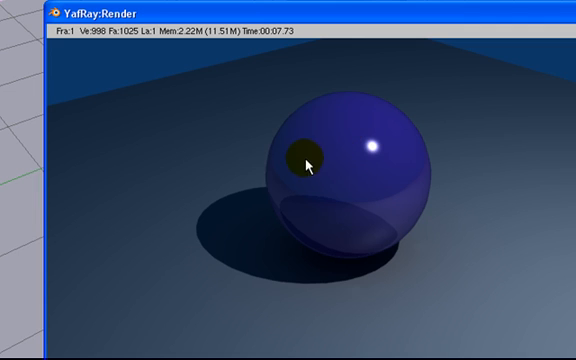
{"action": "mouse_move", "coordinate": [346, 206]}
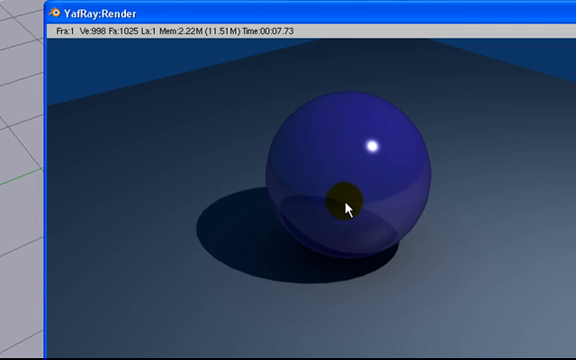
{"action": "mouse_move", "coordinate": [450, 304]}
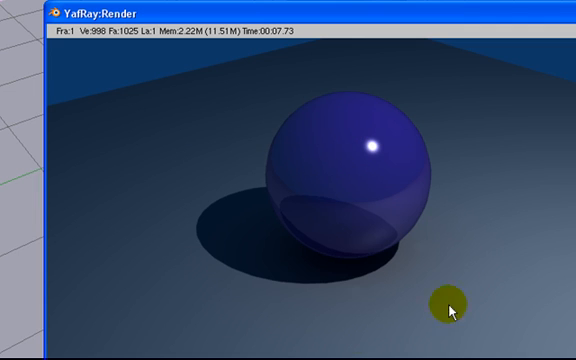
{"action": "mouse_move", "coordinate": [520, 124]}
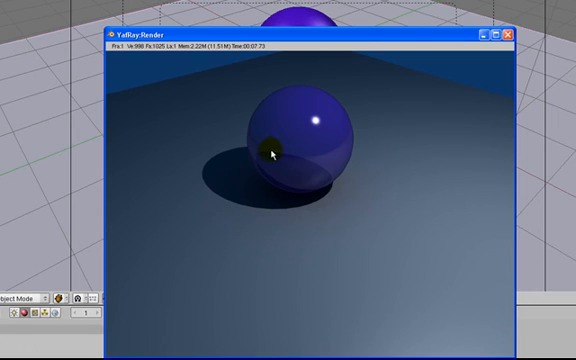
{"action": "mouse_move", "coordinate": [398, 96]}
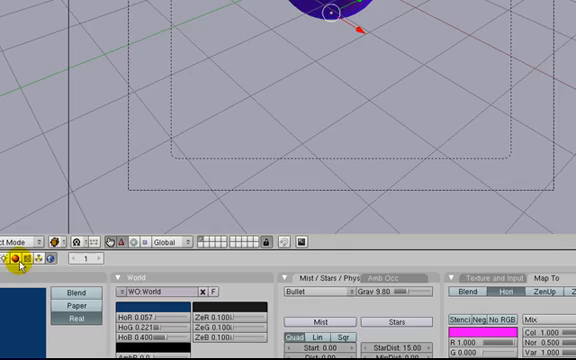
Map the HDRI image texture to the world's Hori/Sky for reflections
{"action": "left_click", "coordinate": [268, 260]}
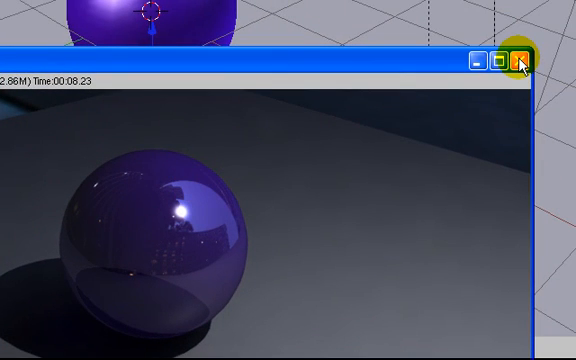
Close the finished YafRay render window after checking the ball's world reflections
{"action": "left_click", "coordinate": [522, 60]}
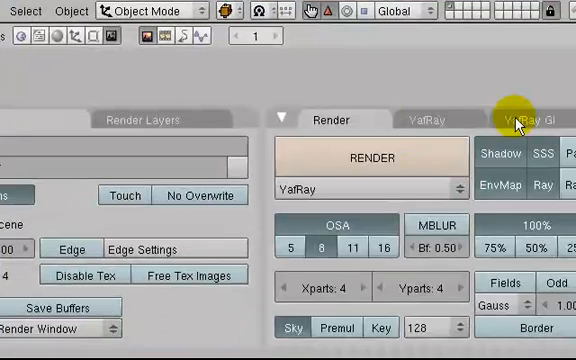
Set YafRay GI method to Full and quality to Best in the Render buttons
{"action": "left_click", "coordinate": [532, 118]}
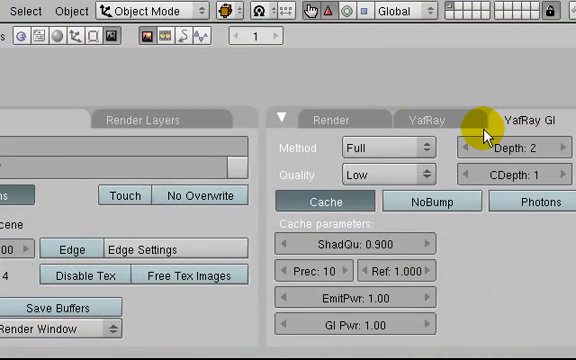
{"action": "left_click", "coordinate": [384, 176]}
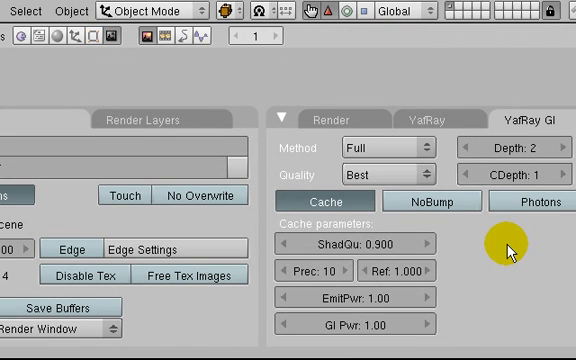
{"action": "mouse_move", "coordinate": [378, 148]}
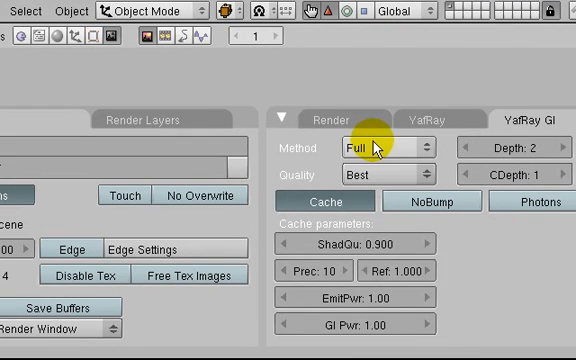
{"action": "left_click", "coordinate": [404, 118]}
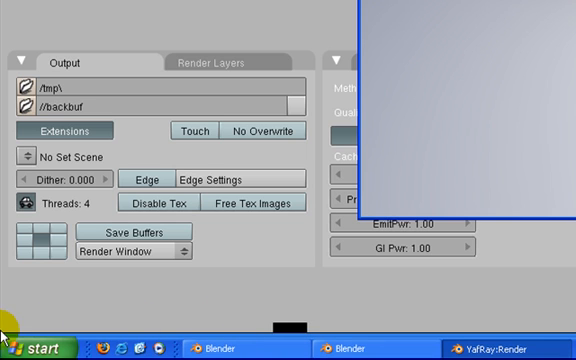
{"action": "mouse_move", "coordinate": [210, 256]}
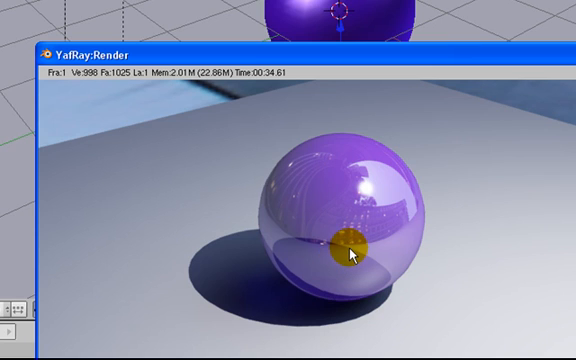
{"action": "mouse_move", "coordinate": [96, 58]}
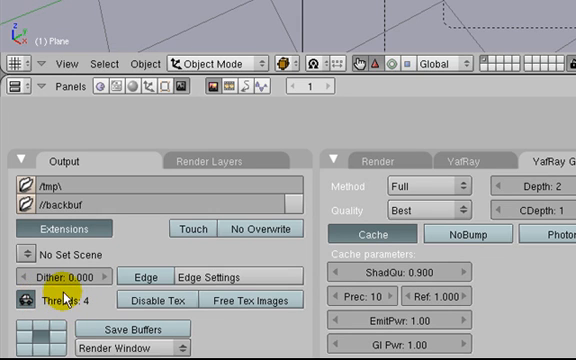
{"action": "mouse_move", "coordinate": [356, 160]}
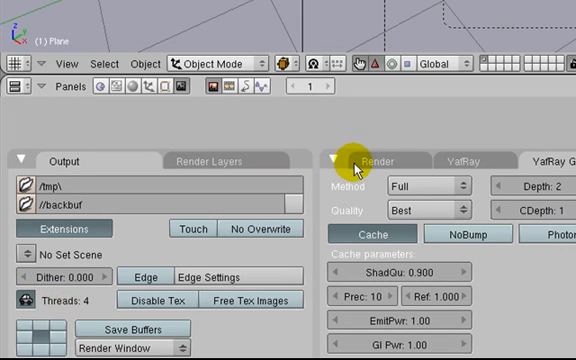
{"action": "mouse_move", "coordinate": [450, 162]}
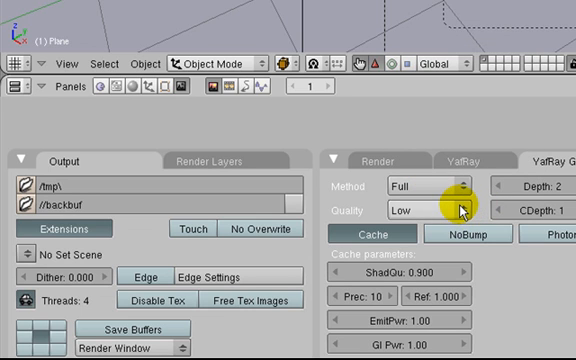
{"action": "mouse_move", "coordinate": [468, 212]}
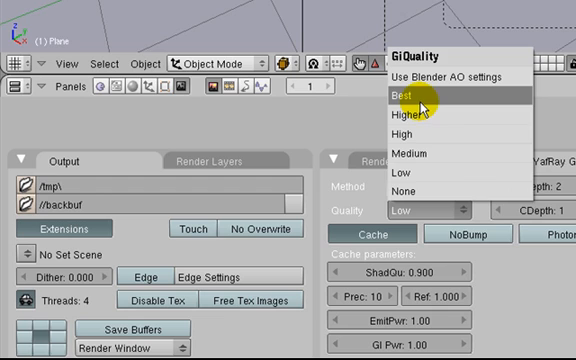
Lower the YafRay GI quality to Low, keeping the Full method
{"action": "left_click", "coordinate": [430, 96]}
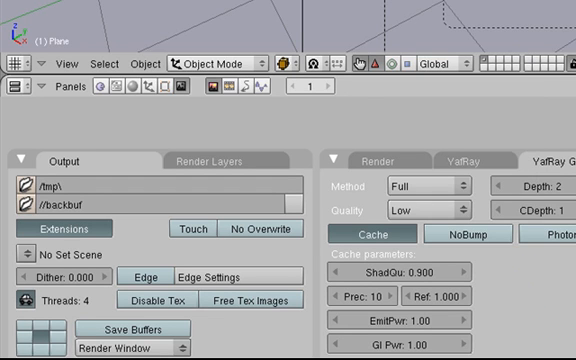